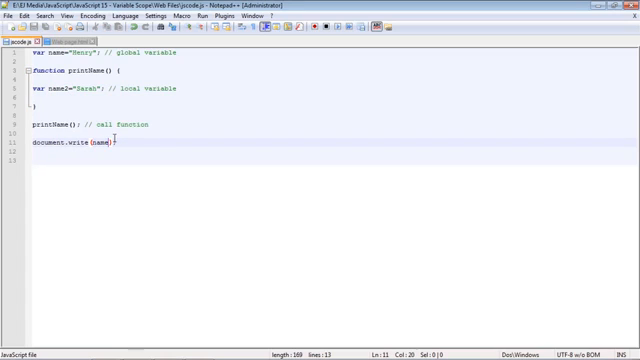
Place the cursor in line 11's document.write argument to change name to name2
click(12, 15)
text(2)
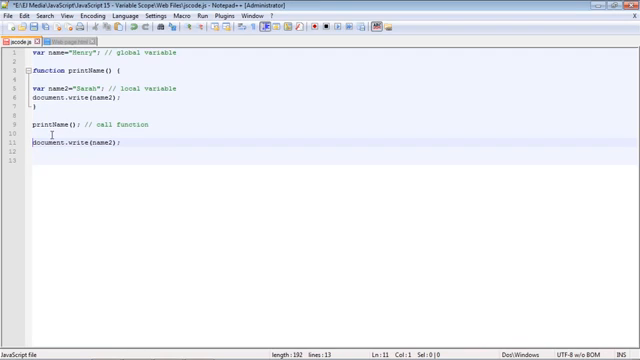
Comment out line 11's document.write(name2) by prefixing it with //
text(//)
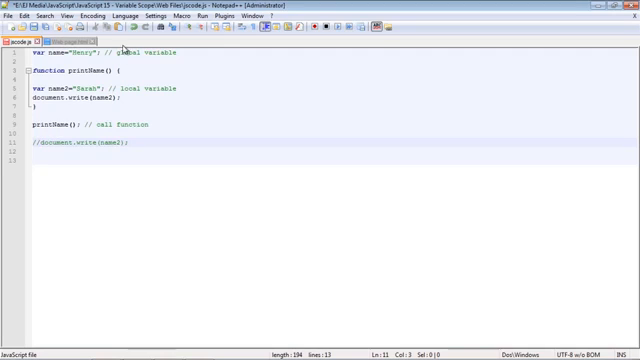
click(11, 15)
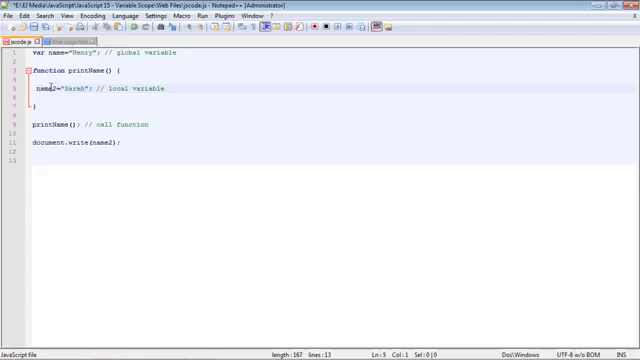
Select name2 on line 5, then launch Web page.html in Chrome
double_click(40, 93)
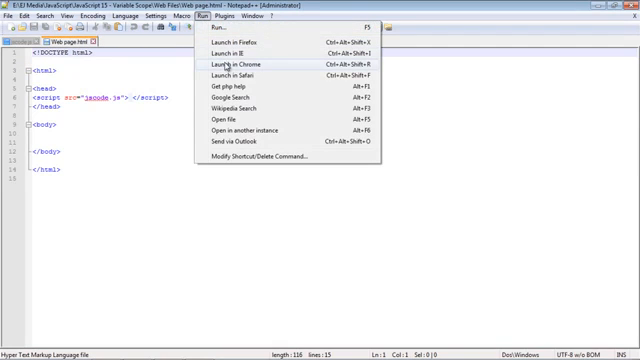
click(230, 63)
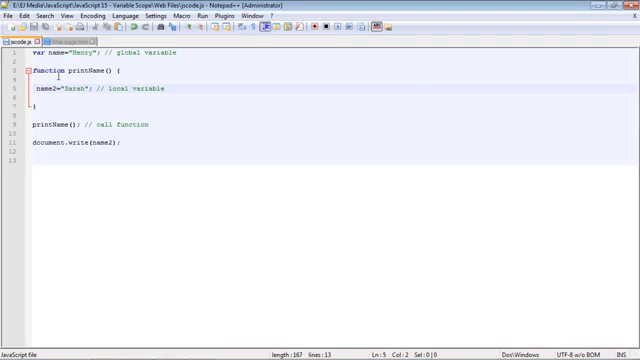
Restore 'var' before name2="Sarah" on line 5 of jscode.js
text(var)
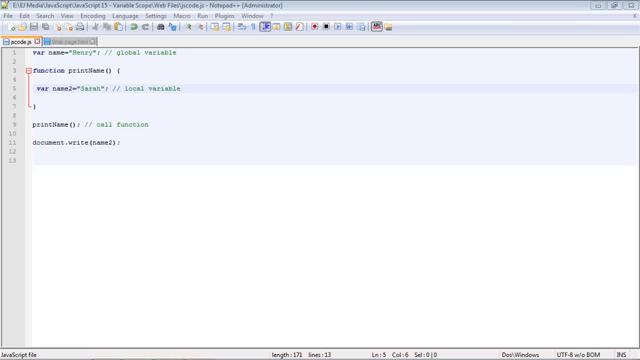
mouse_move(110, 49)
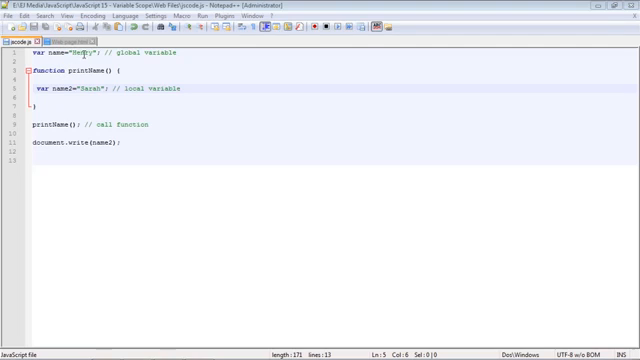
mouse_move(87, 53)
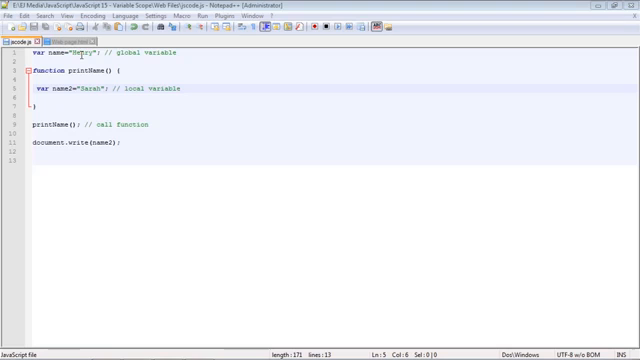